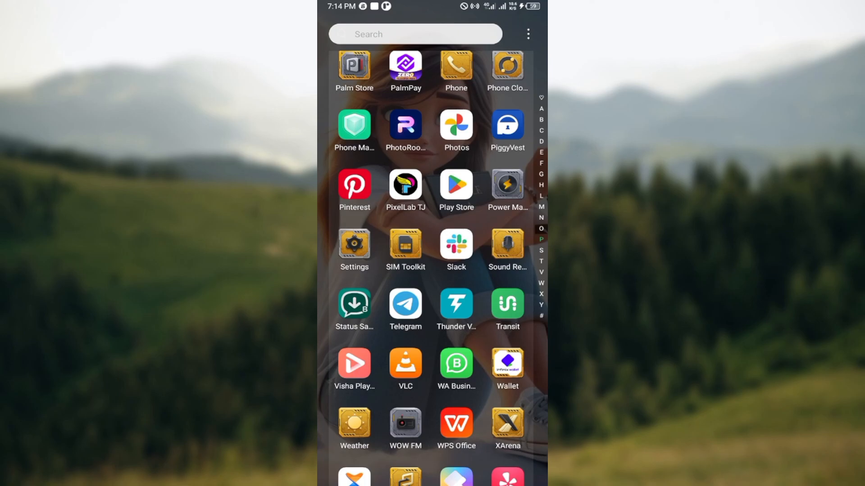
Launch Transit and activate the 'Line or destination' search field with the keyboard up.
left_click(507, 309)
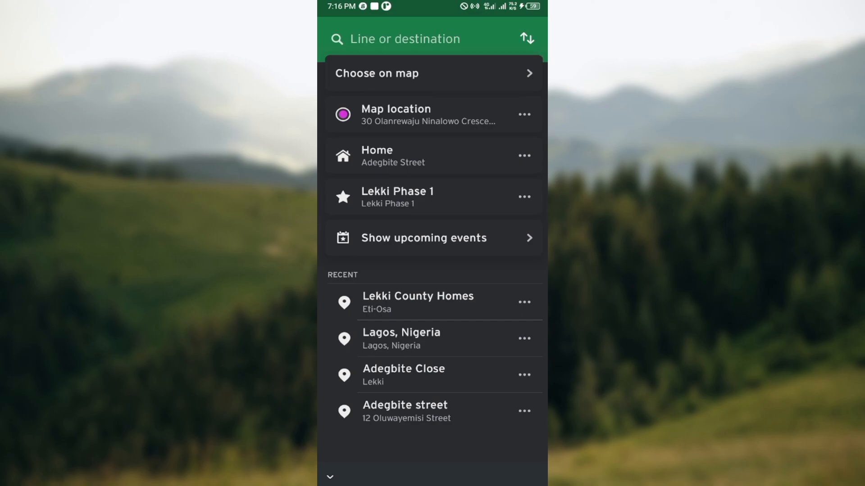
left_click(405, 39)
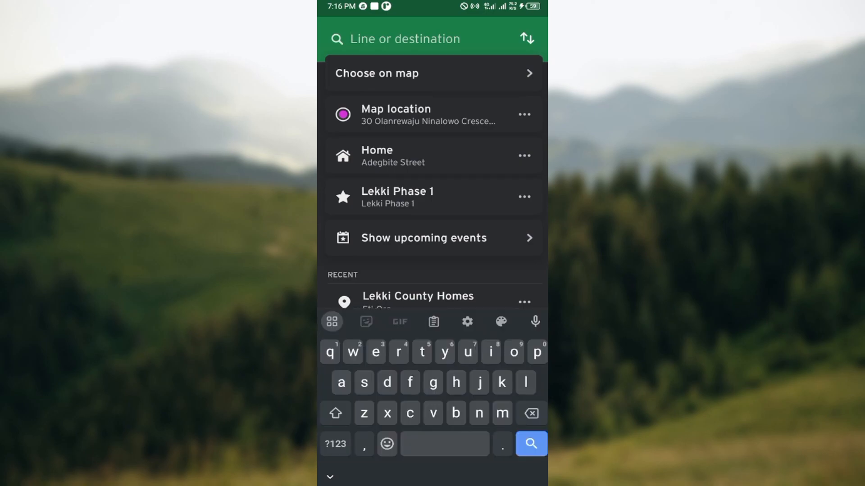